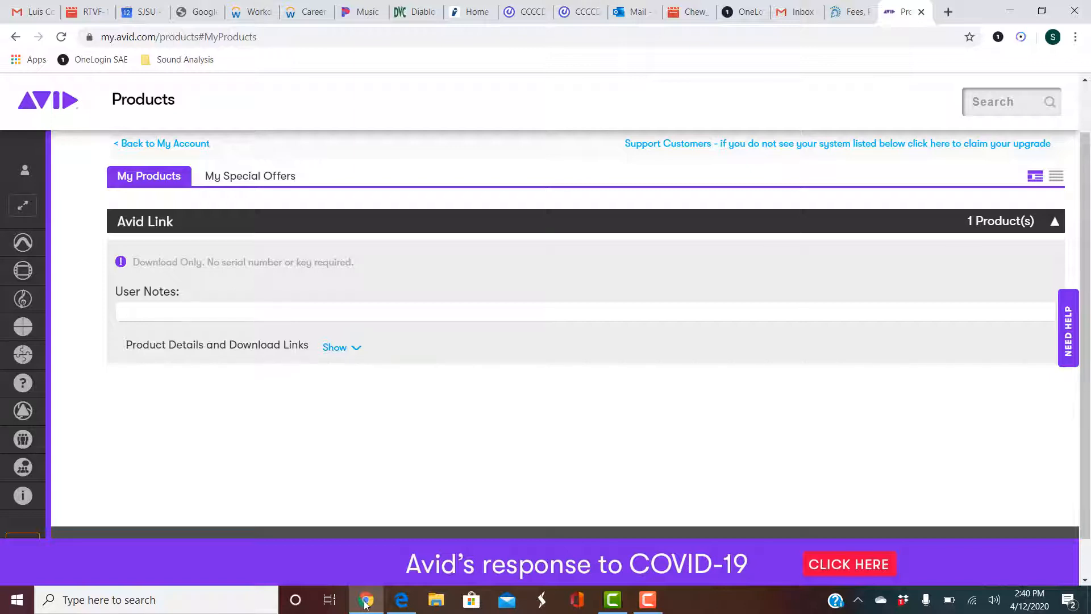
Step: Go back to My Account and reach the Activate & Download Your Product page
{"action": "scroll", "scroll_direction": "up", "scroll_amount": 3}
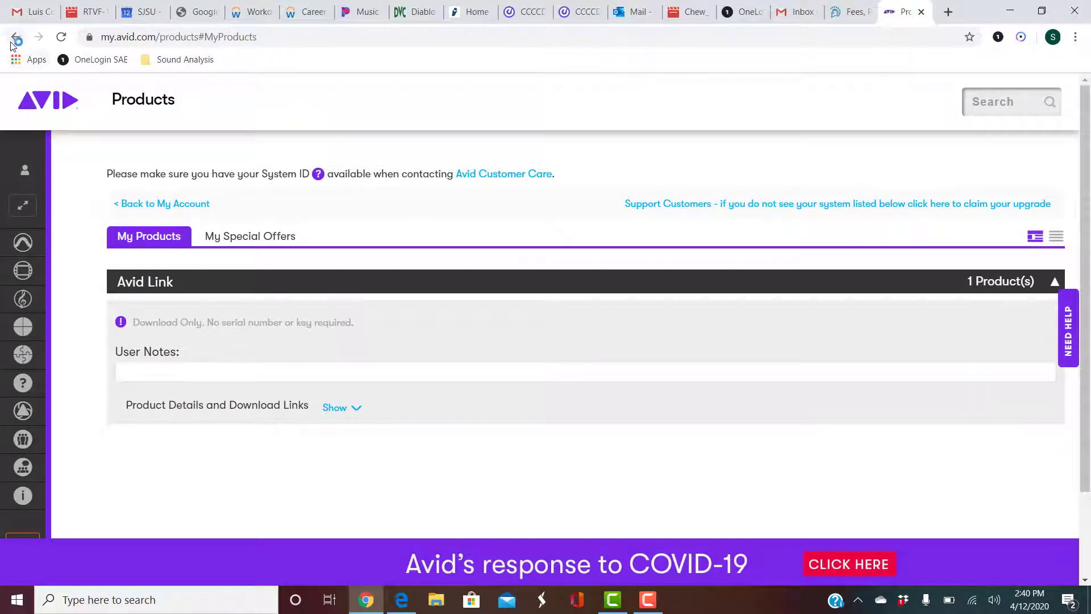
{"action": "left_click", "coordinate": [15, 37]}
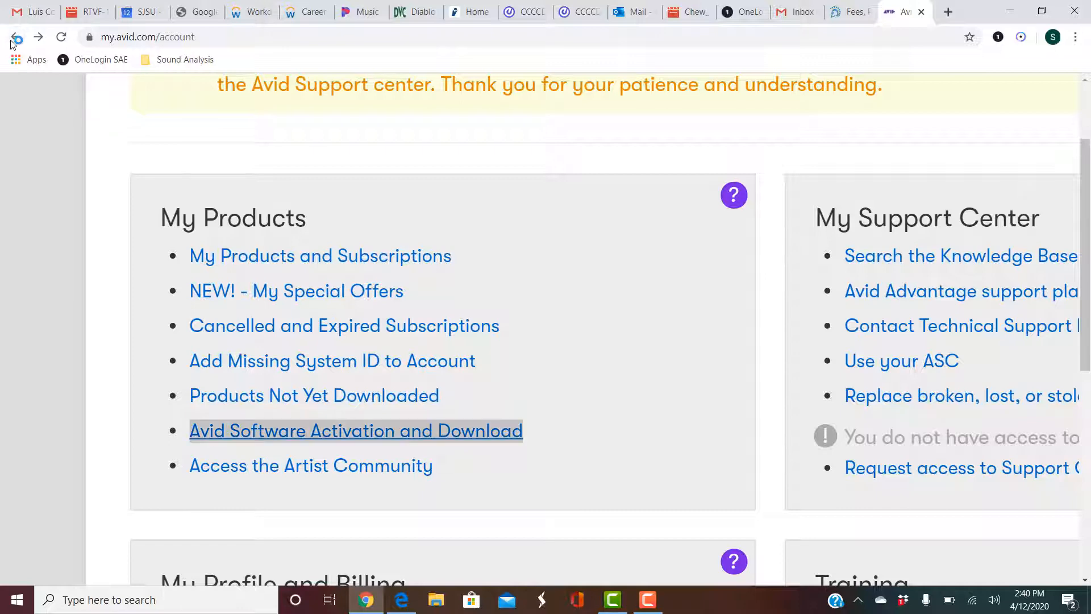
{"action": "left_click", "coordinate": [356, 429]}
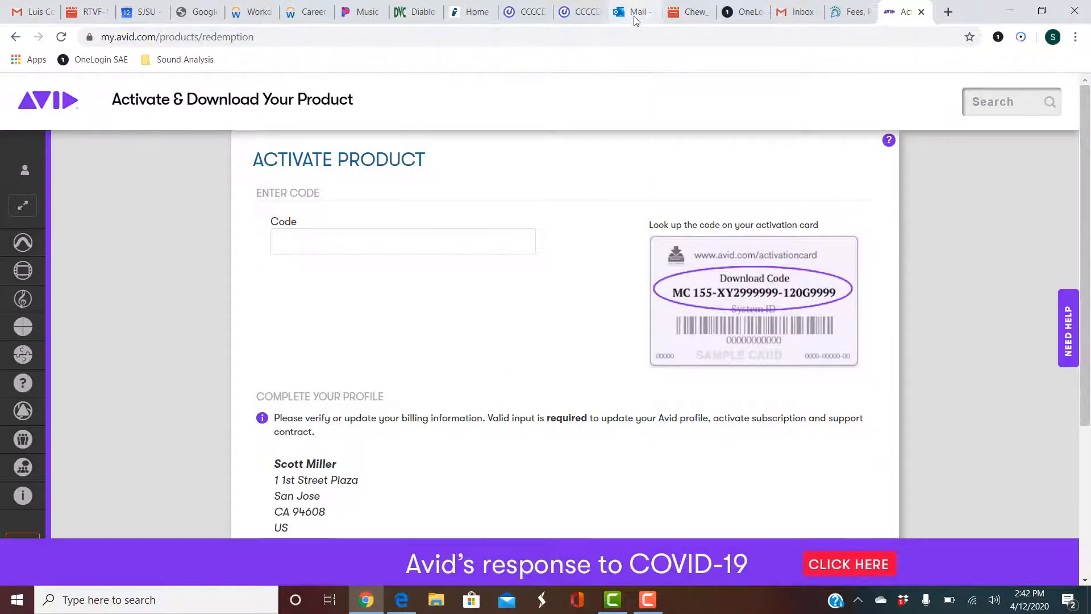
Step: Submit the download code and activate the product with the verified billing address
{"action": "left_click", "coordinate": [633, 11]}
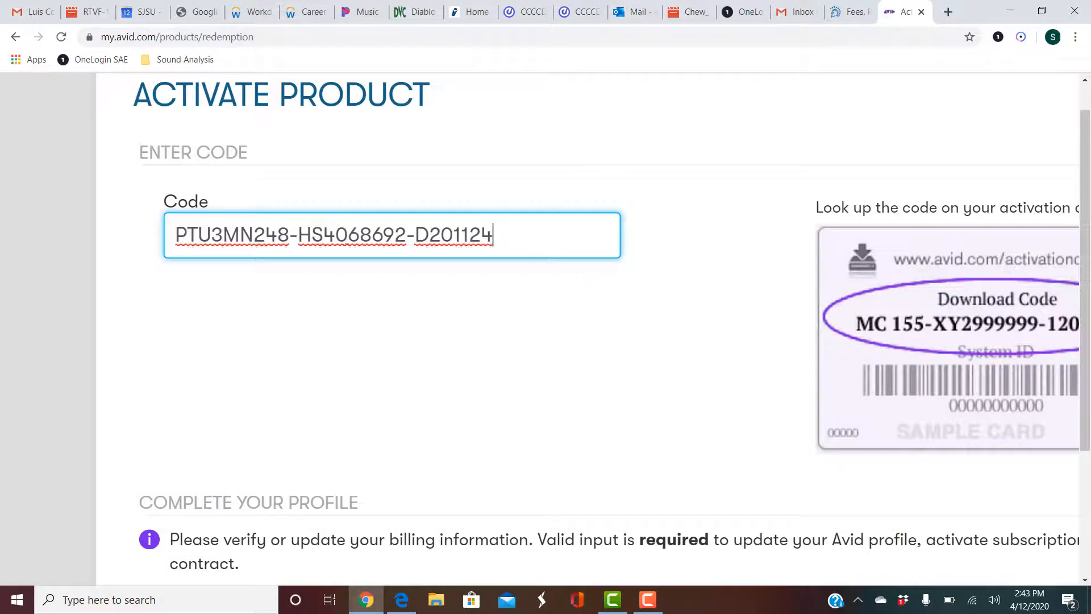
{"action": "left_click", "coordinate": [792, 282]}
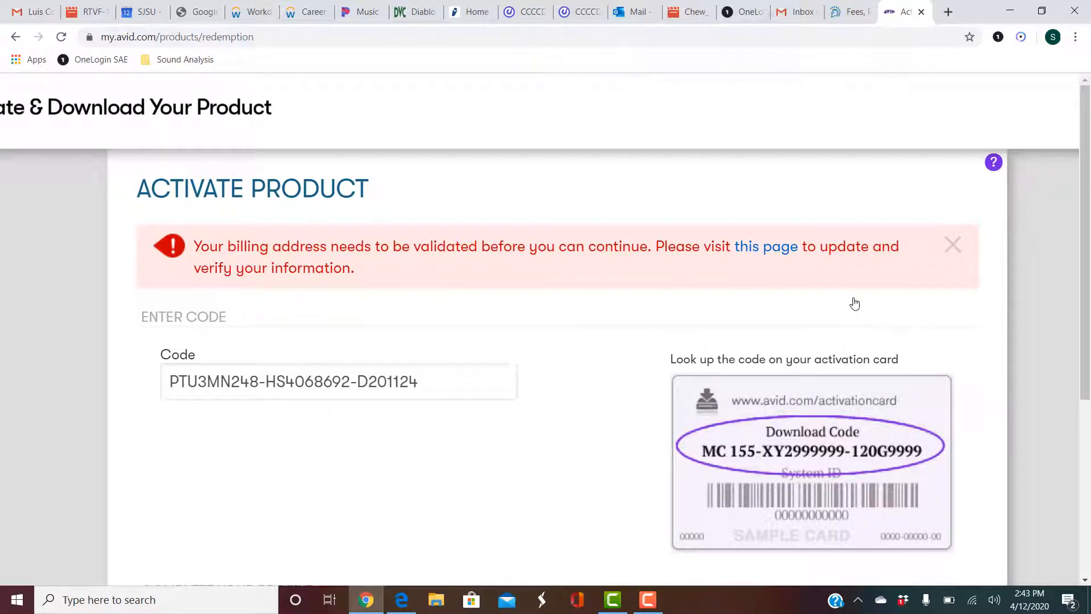
{"action": "mouse_move", "coordinate": [815, 271]}
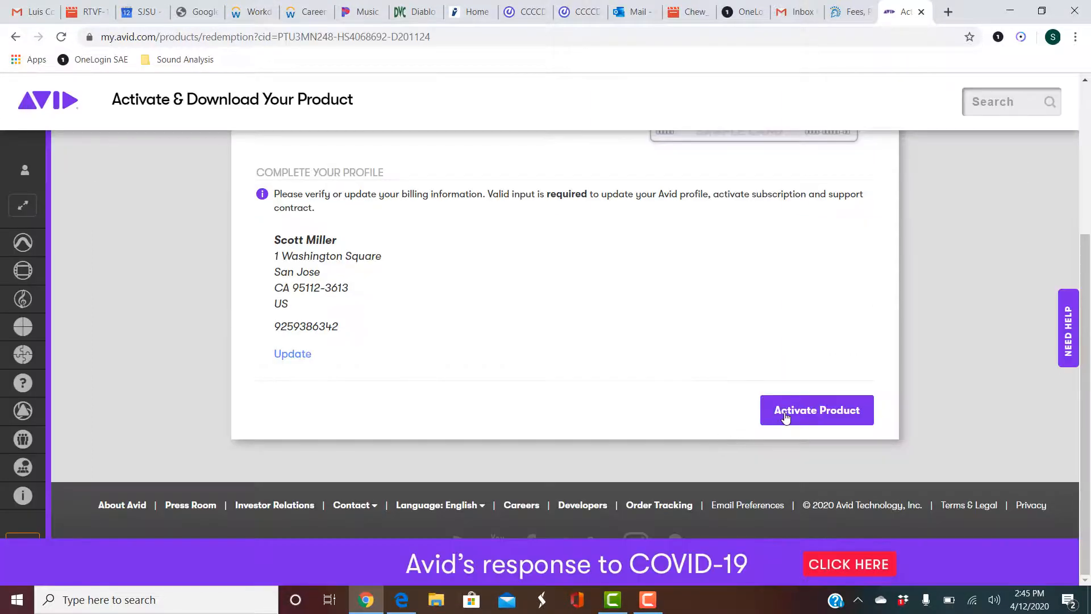
{"action": "left_click", "coordinate": [816, 410]}
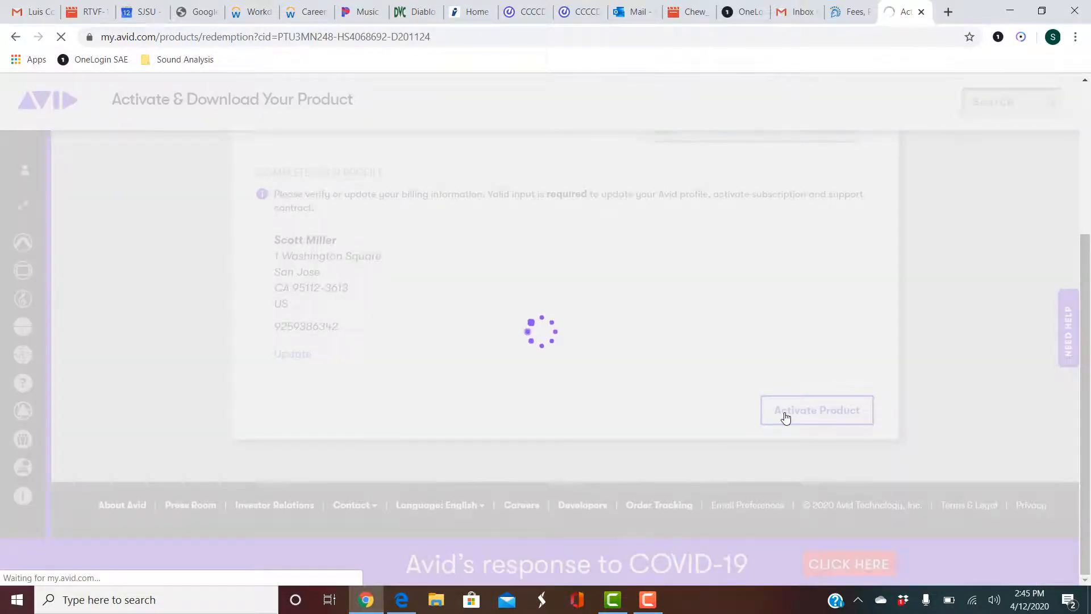
{"action": "left_click", "coordinate": [816, 410]}
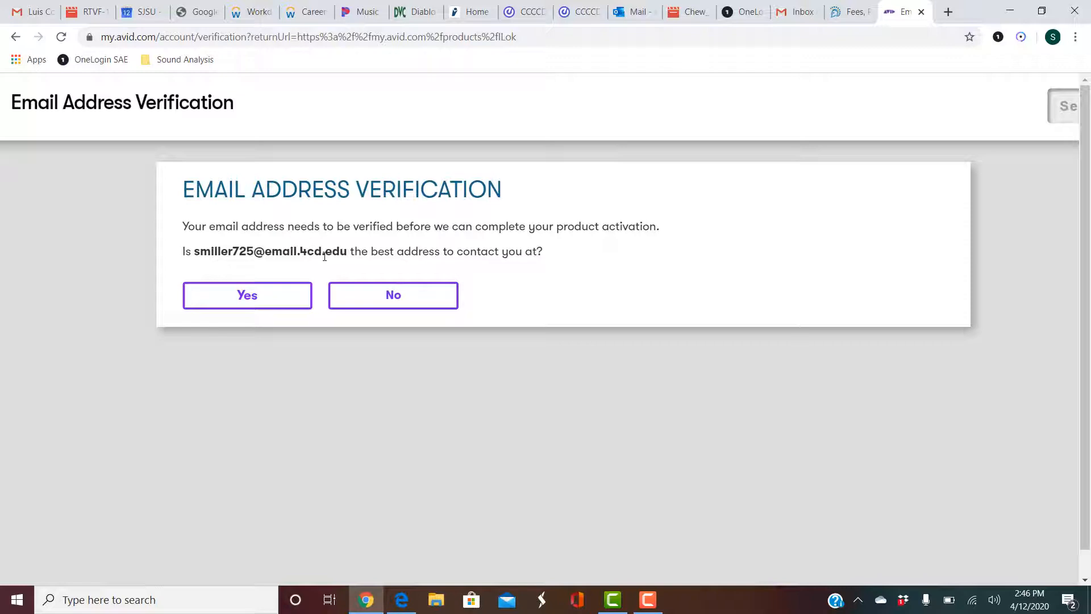
Step: Confirm the contact email is correct and view the verification email in the Outlook inbox
{"action": "left_click", "coordinate": [246, 295]}
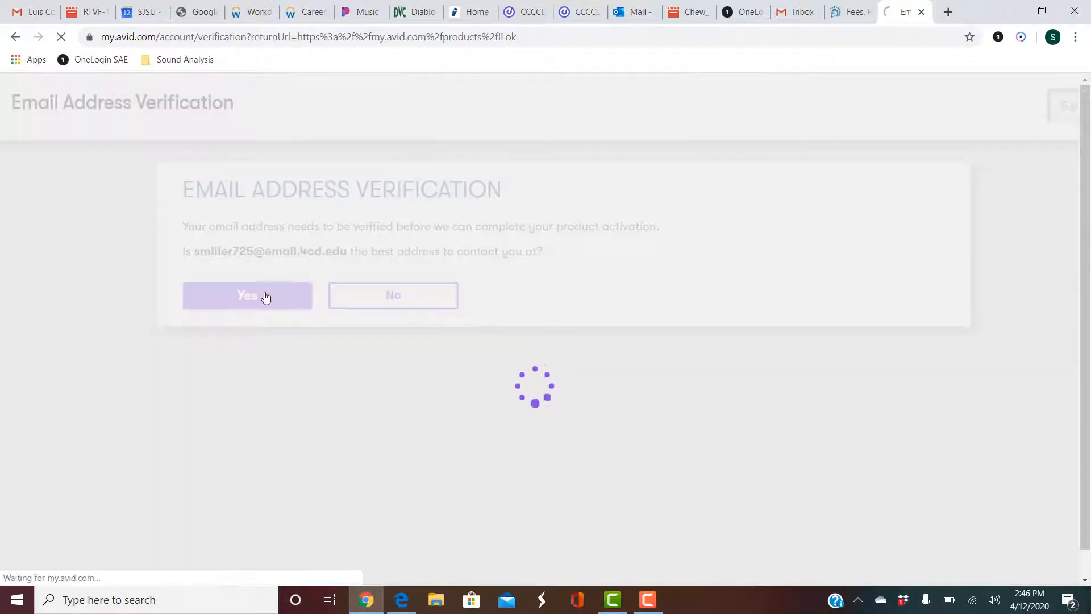
{"action": "left_click", "coordinate": [631, 11]}
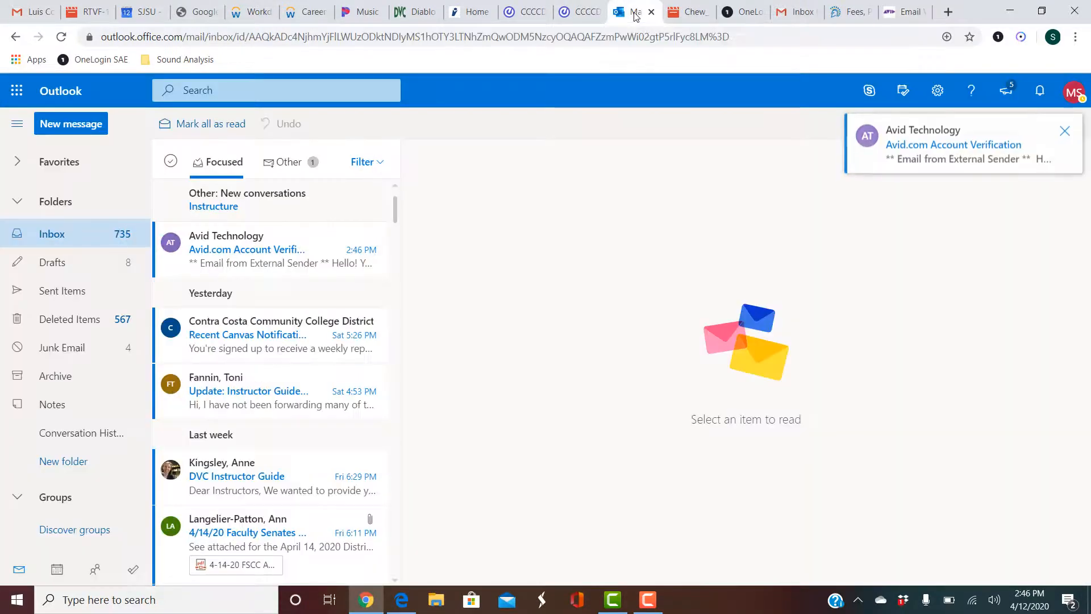
{"action": "mouse_move", "coordinate": [278, 249]}
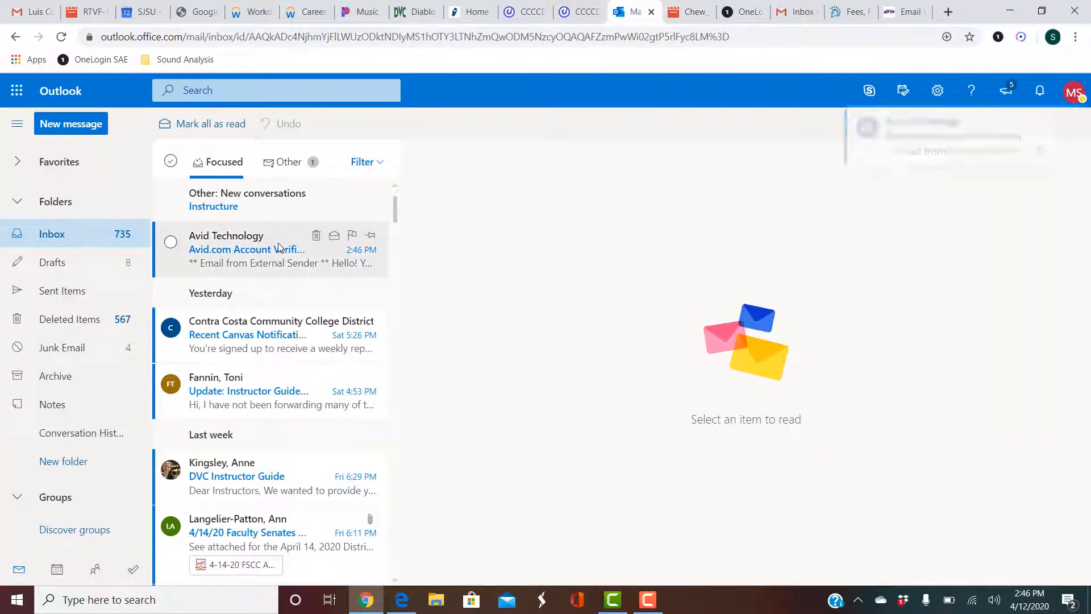
{"action": "left_click", "coordinate": [247, 249]}
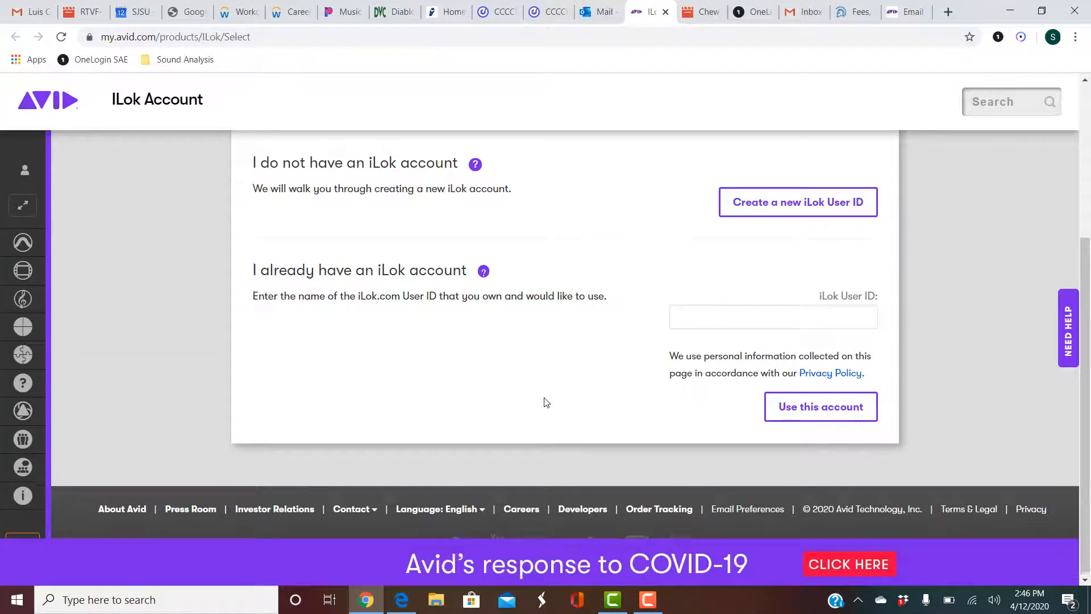
Step: Create a new iLok User ID confirmed with the Avid.com password
{"action": "scroll", "scroll_direction": "up", "scroll_amount": 3}
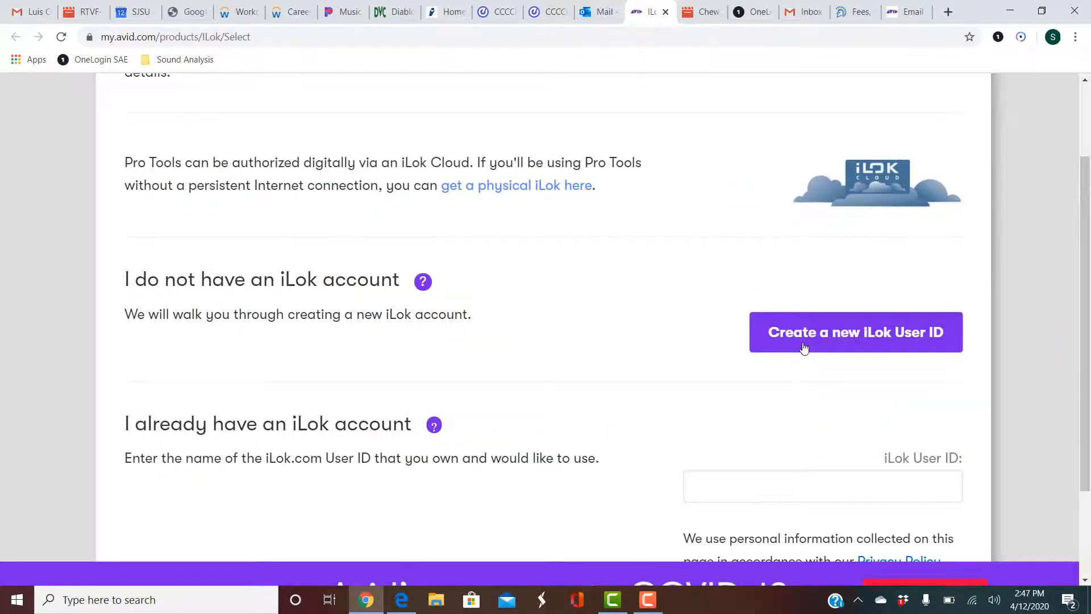
{"action": "left_click", "coordinate": [854, 332]}
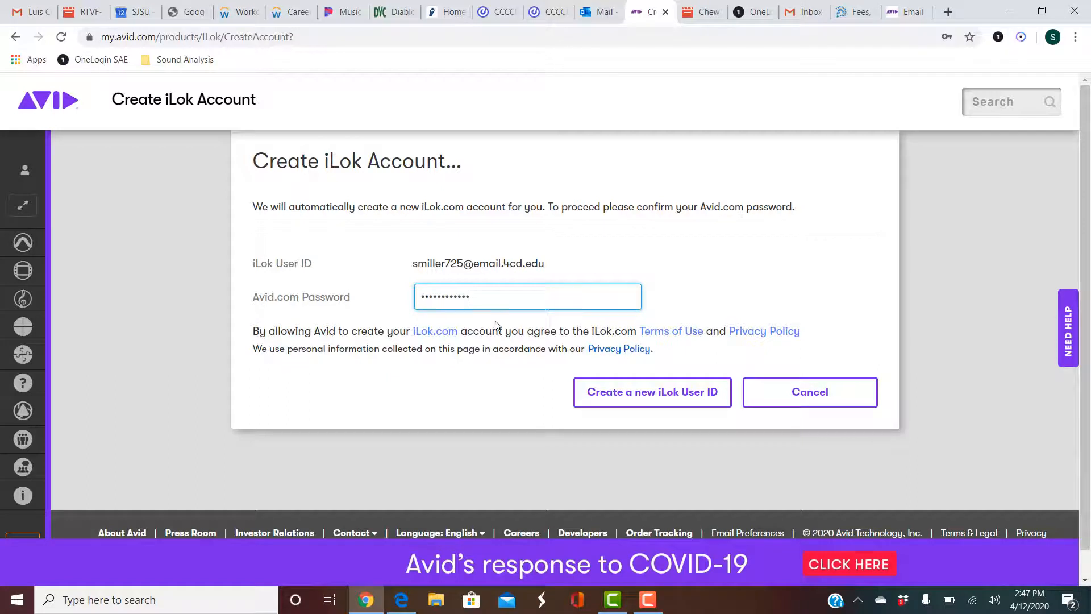
{"action": "mouse_move", "coordinate": [555, 272]}
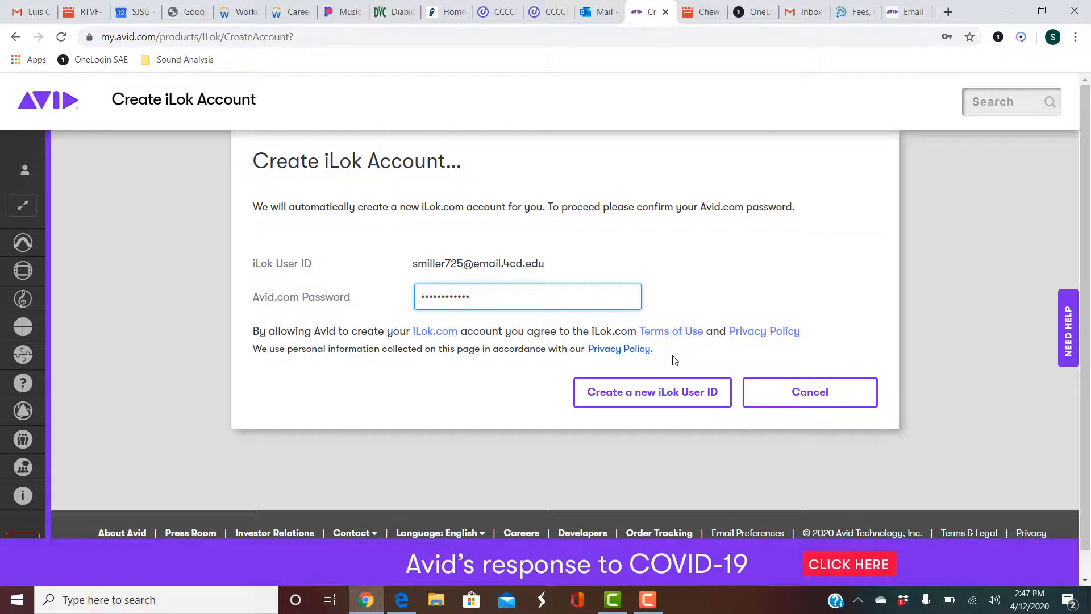
{"action": "left_click", "coordinate": [651, 392]}
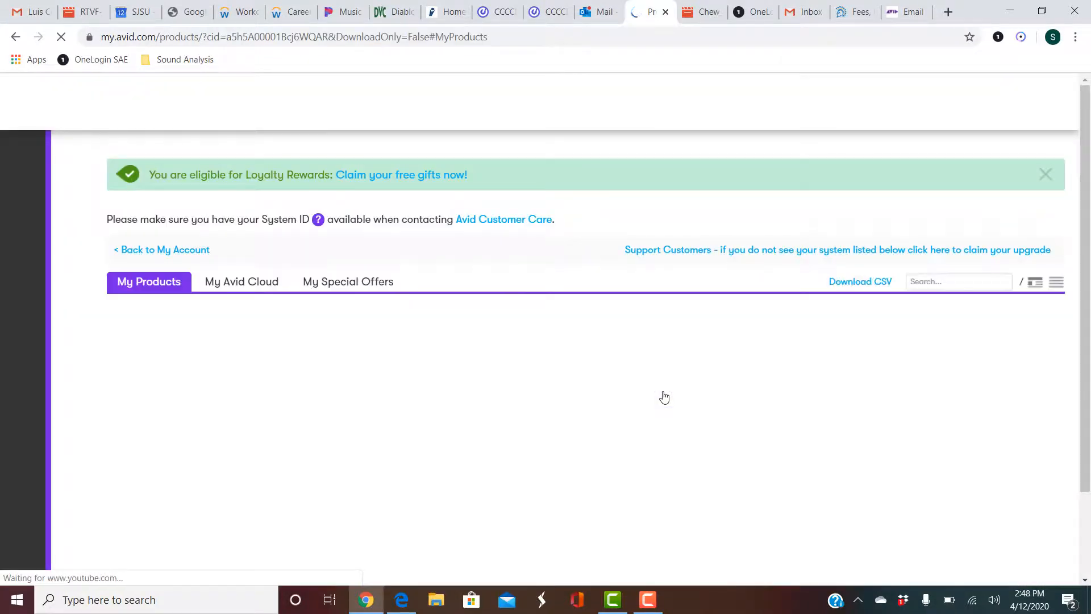